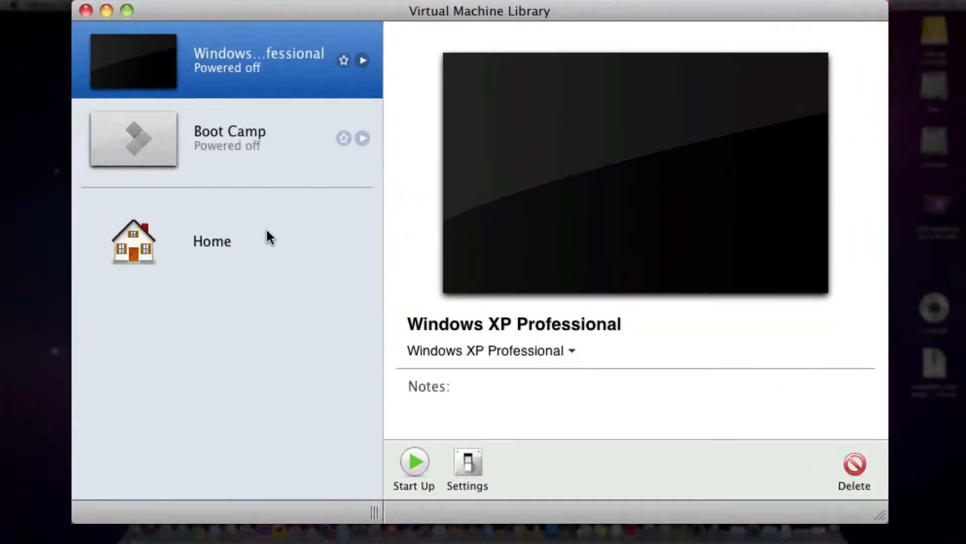
Step: Show the Getting Started home page from the Virtual Machine Library sidebar
click(211, 240)
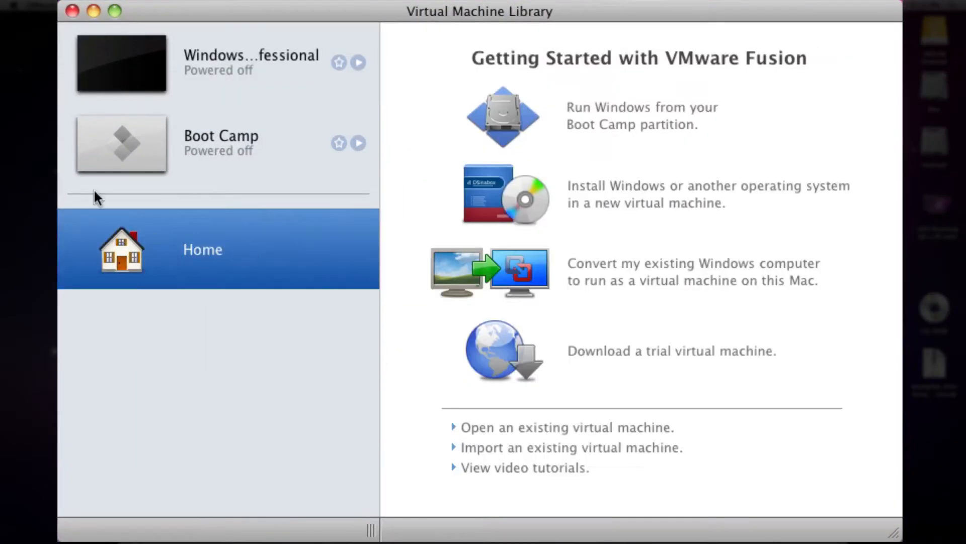
mouse_move(619, 204)
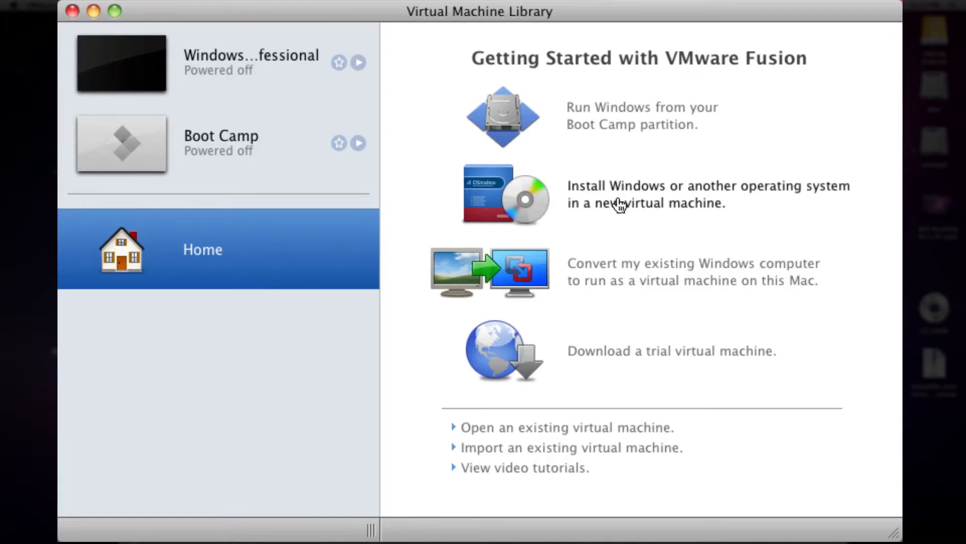
mouse_move(672, 209)
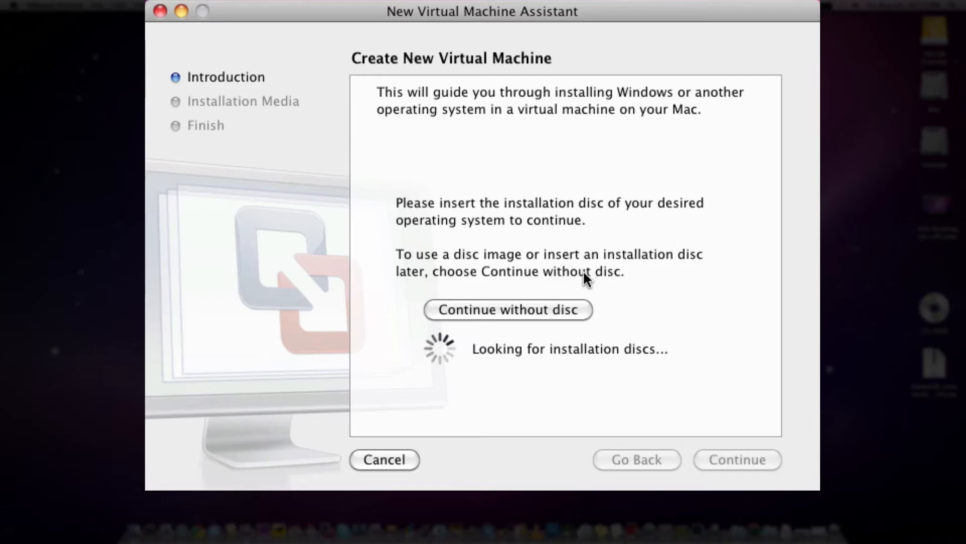
mouse_move(578, 325)
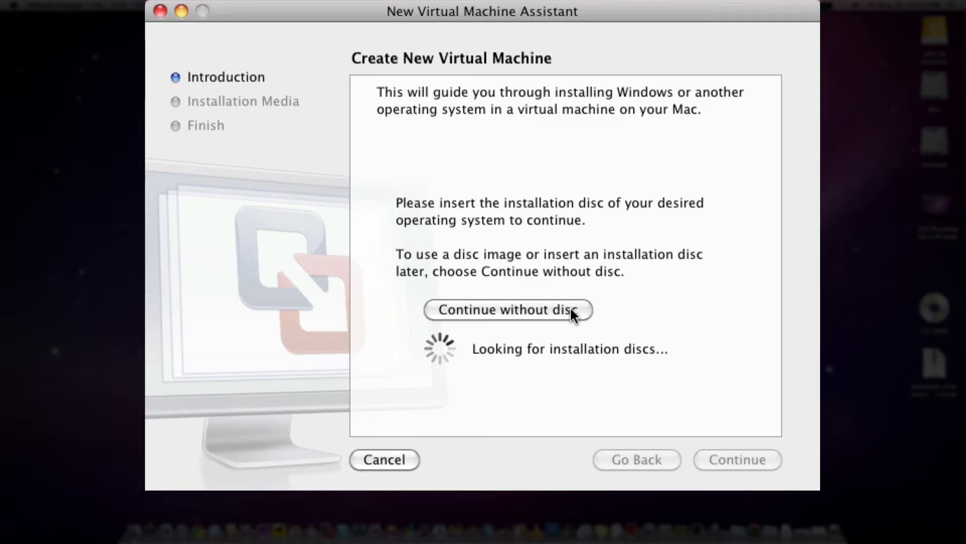
Step: Continue without disc, choose a different operating system, dismiss the media browser and go back
click(508, 309)
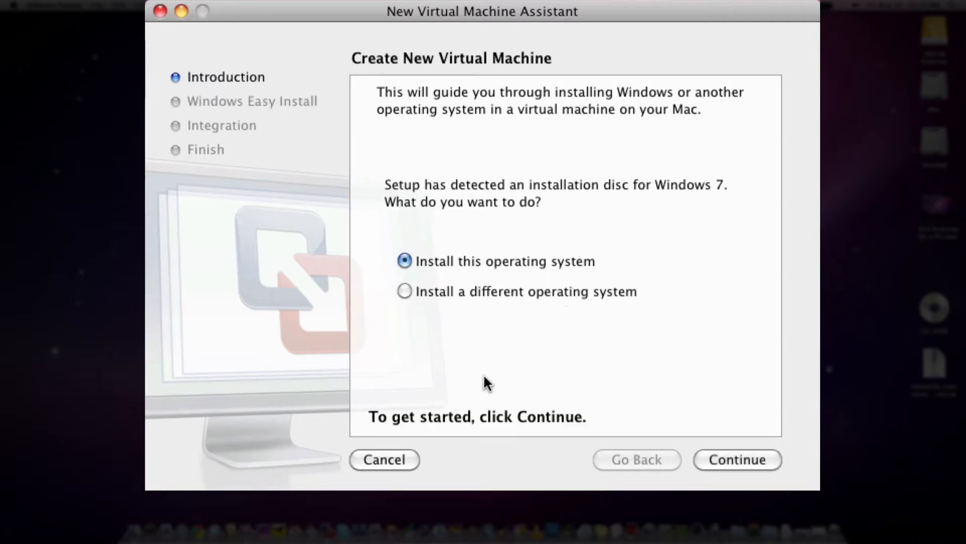
mouse_move(481, 308)
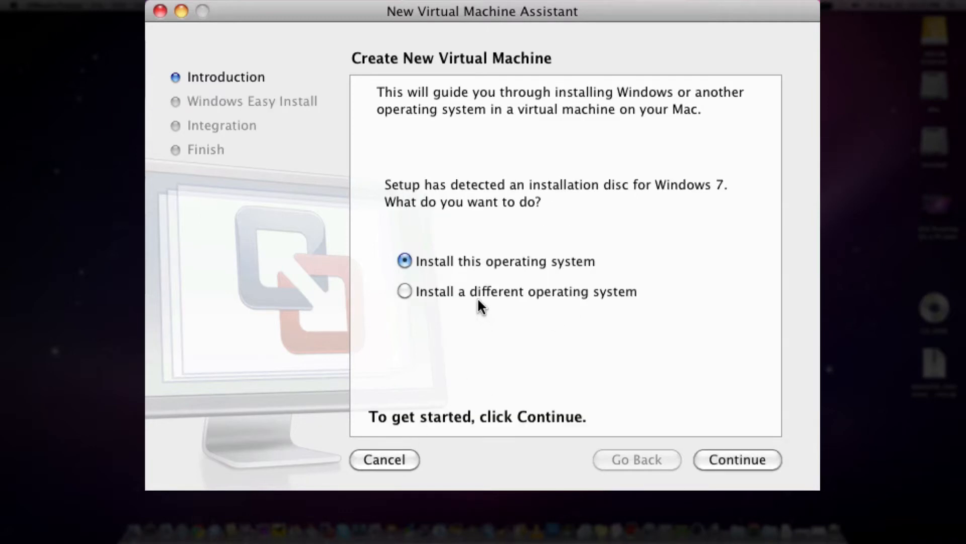
click(405, 291)
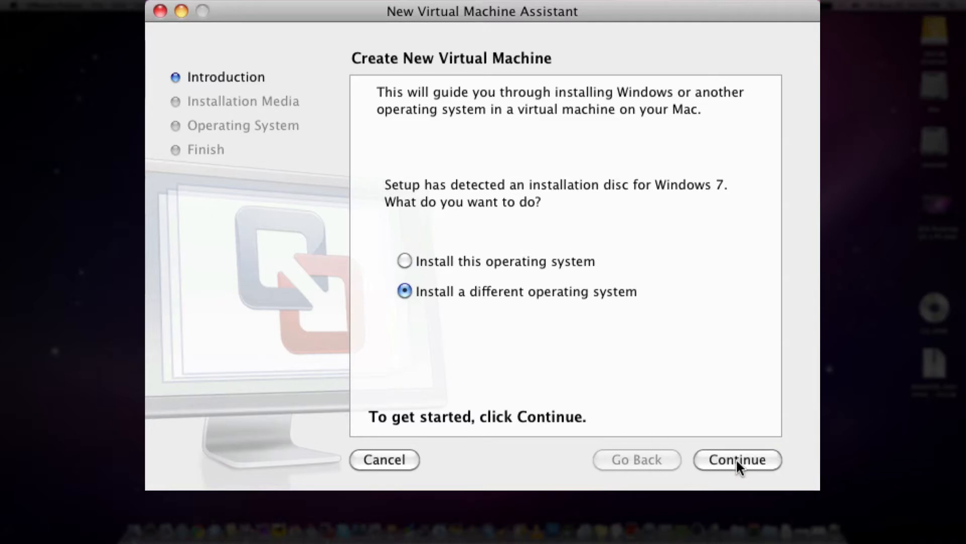
click(737, 459)
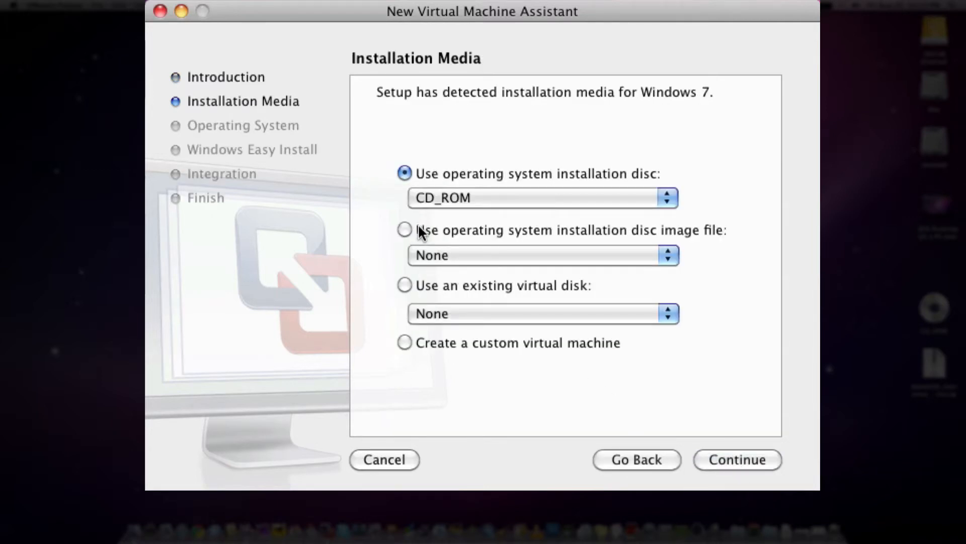
mouse_move(662, 224)
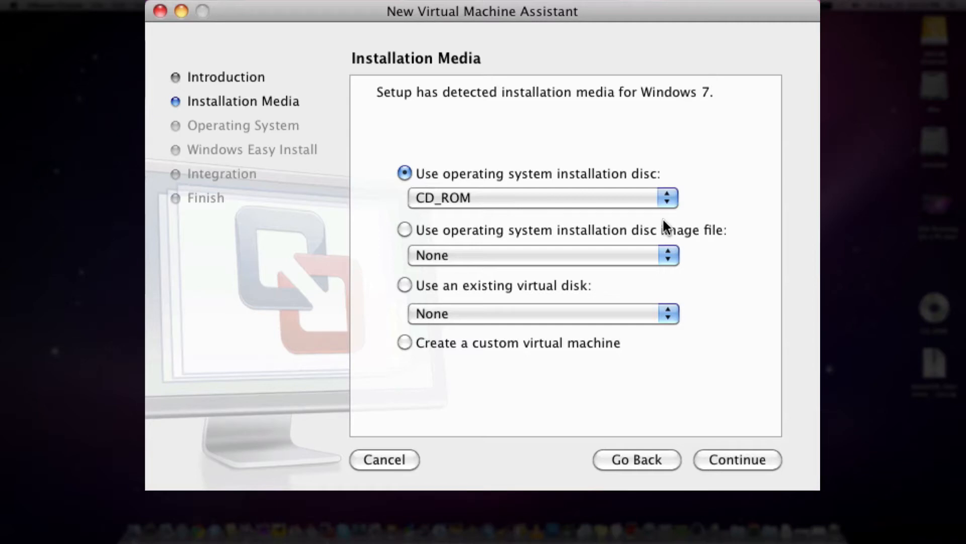
mouse_move(576, 266)
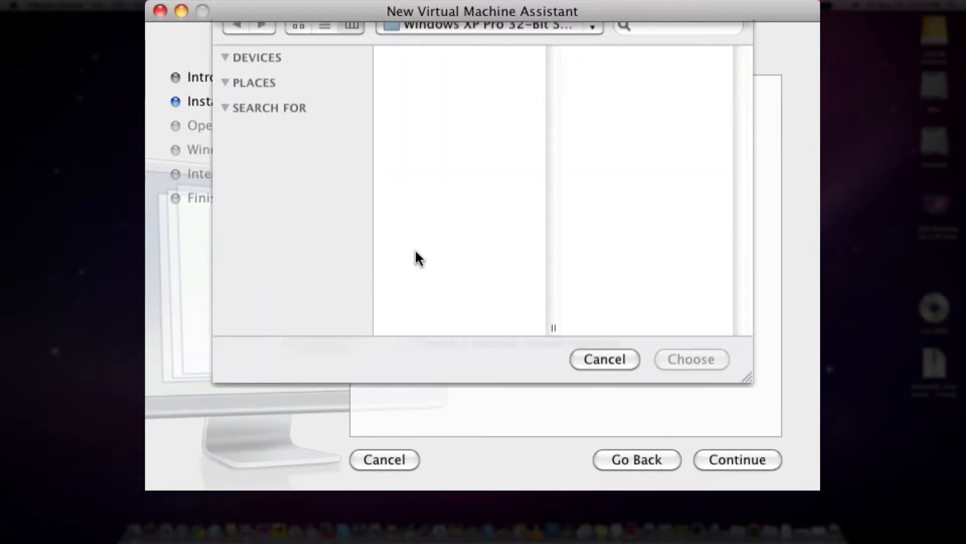
click(434, 111)
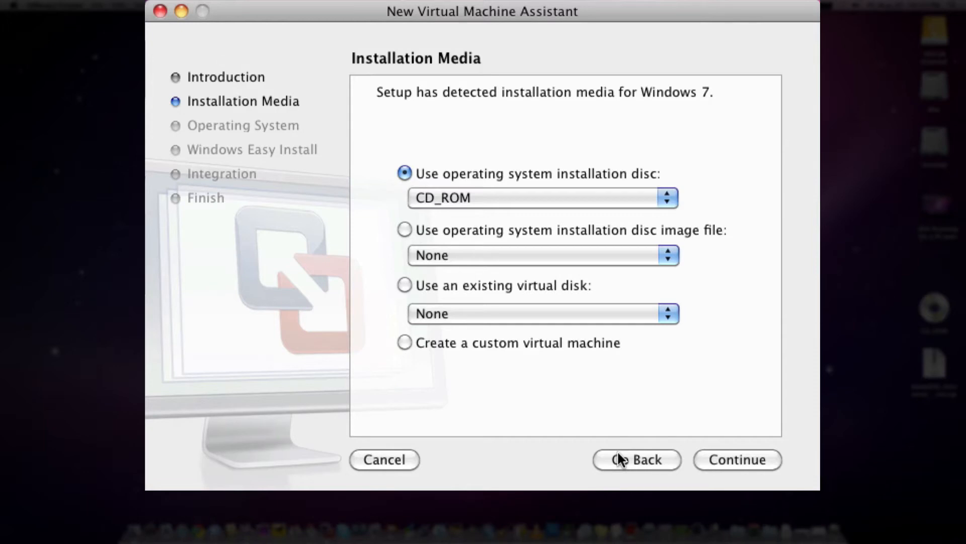
click(636, 459)
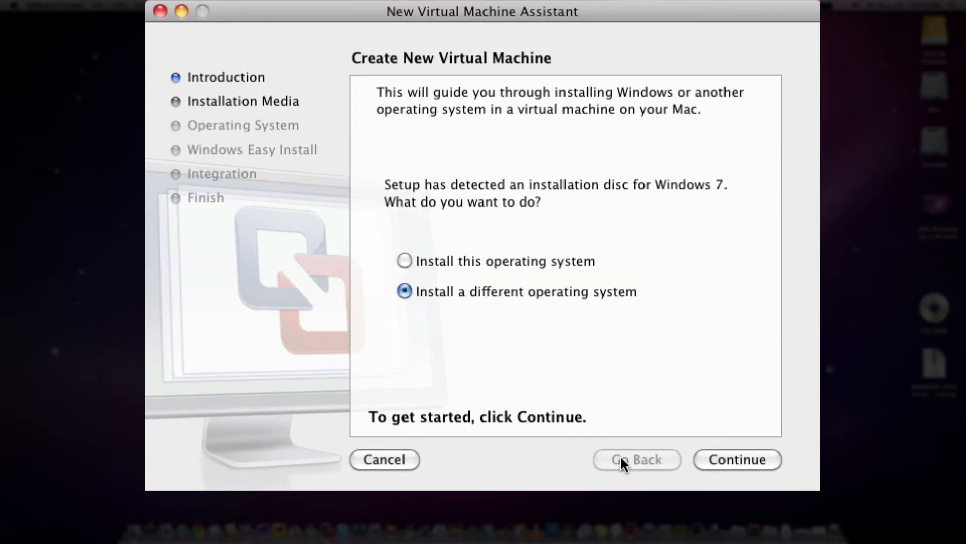
Step: Cancel the new machine assistant and select Windows XP Professional in the library
click(384, 459)
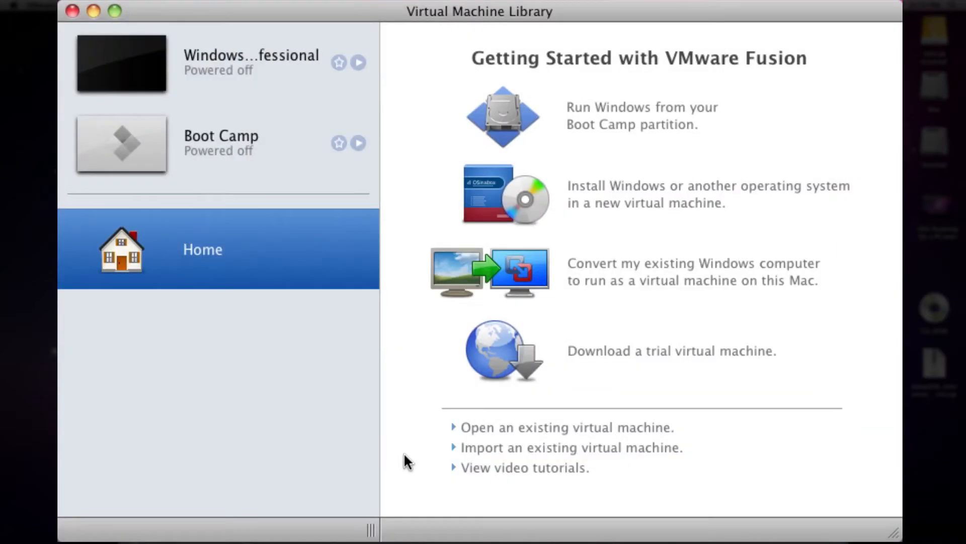
mouse_move(429, 76)
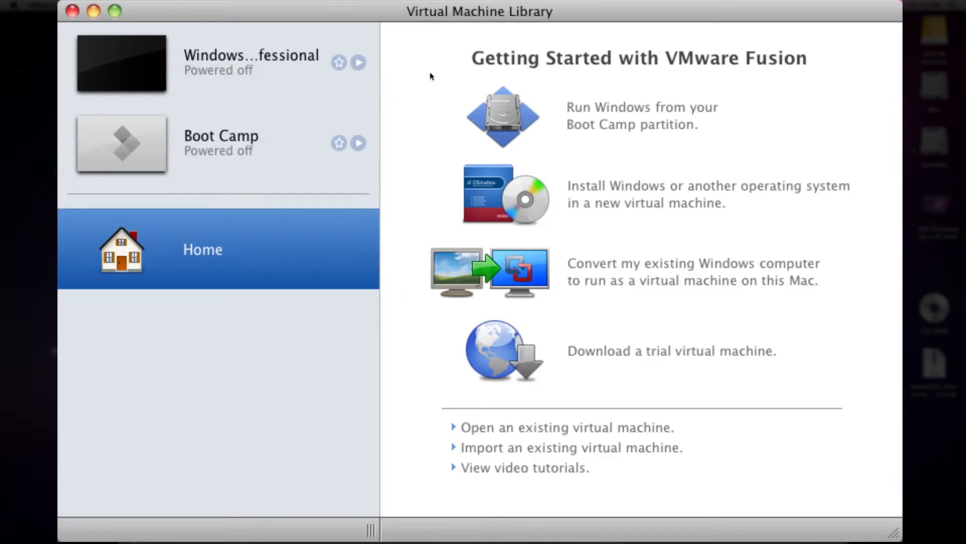
click(215, 62)
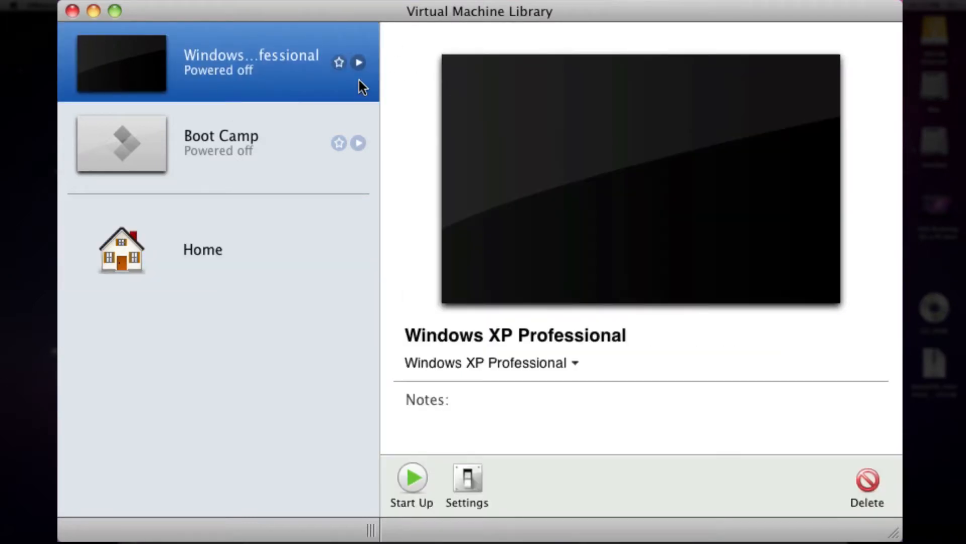
mouse_move(537, 165)
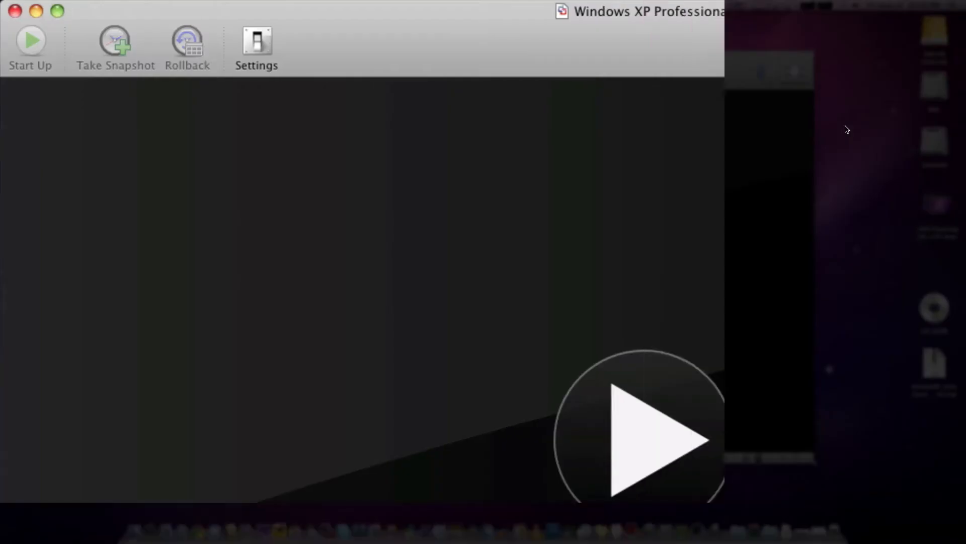
Step: Power on the Windows XP Professional virtual machine and let it boot
click(30, 46)
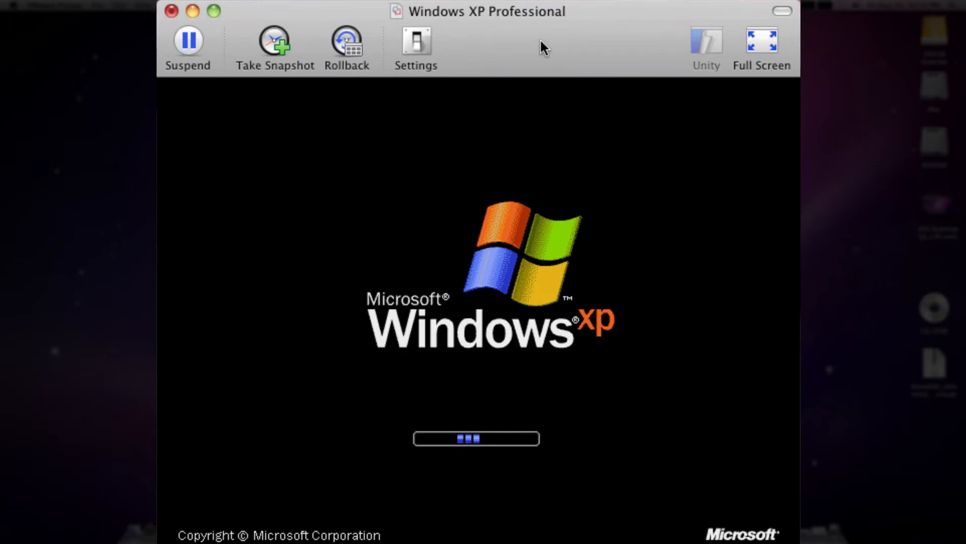
mouse_move(533, 34)
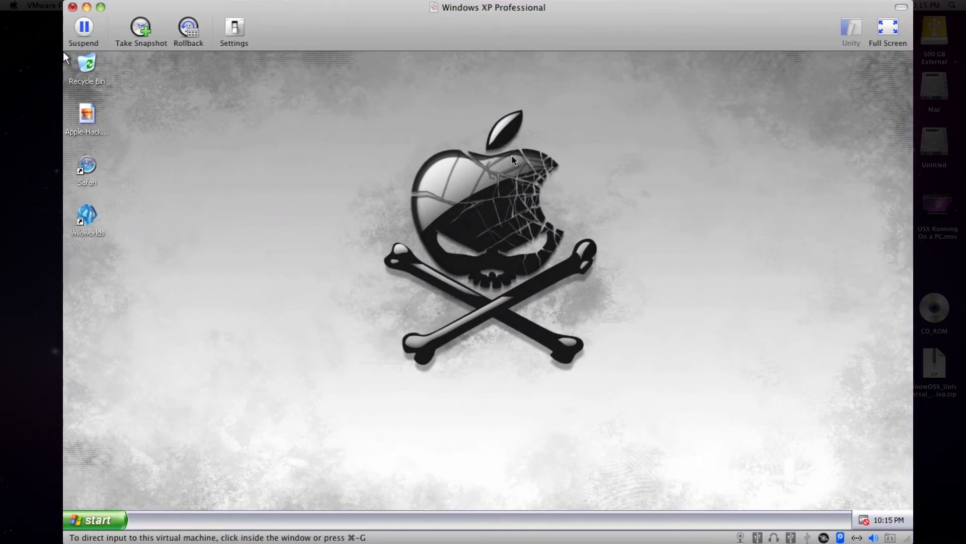
Step: Give the VM input control and launch Safari in Windows XP onto the Mac desktop via Unity
click(481, 255)
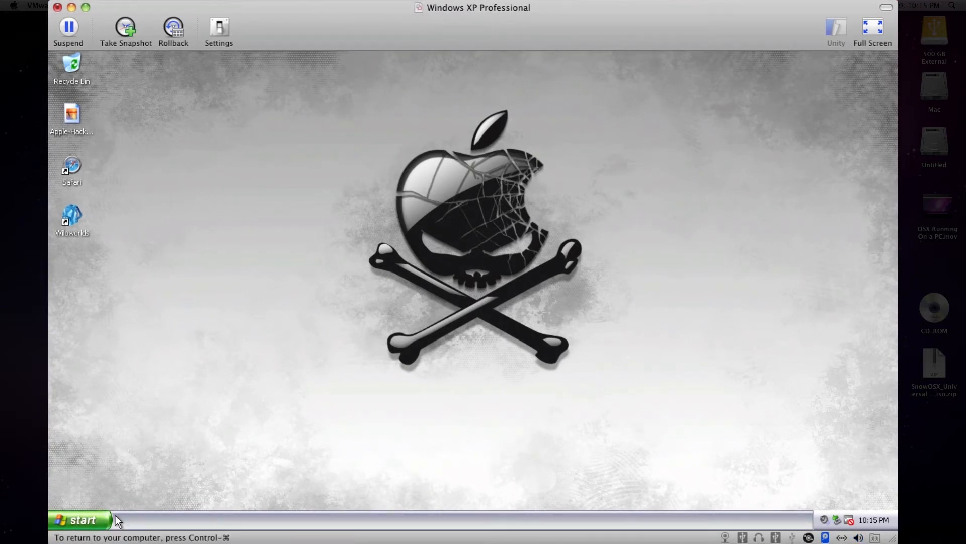
click(78, 519)
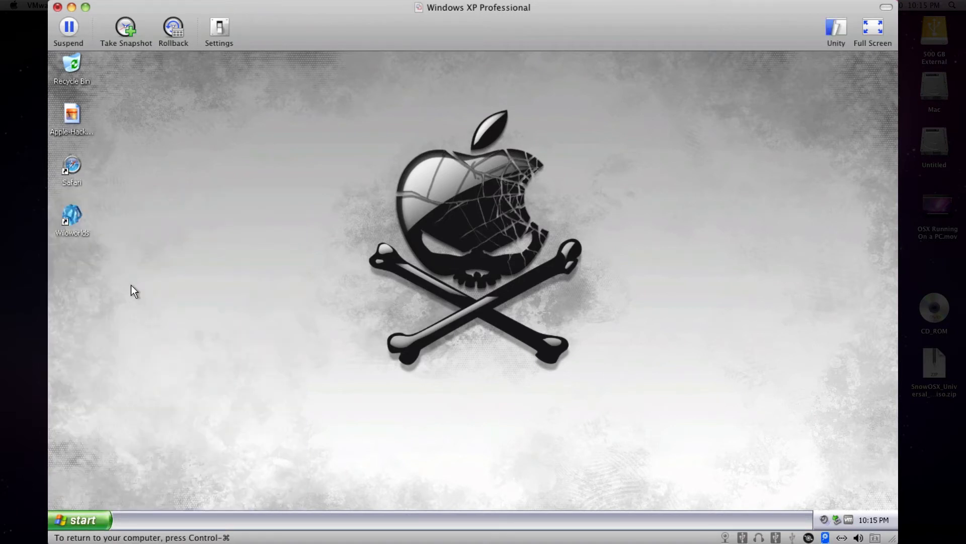
click(79, 519)
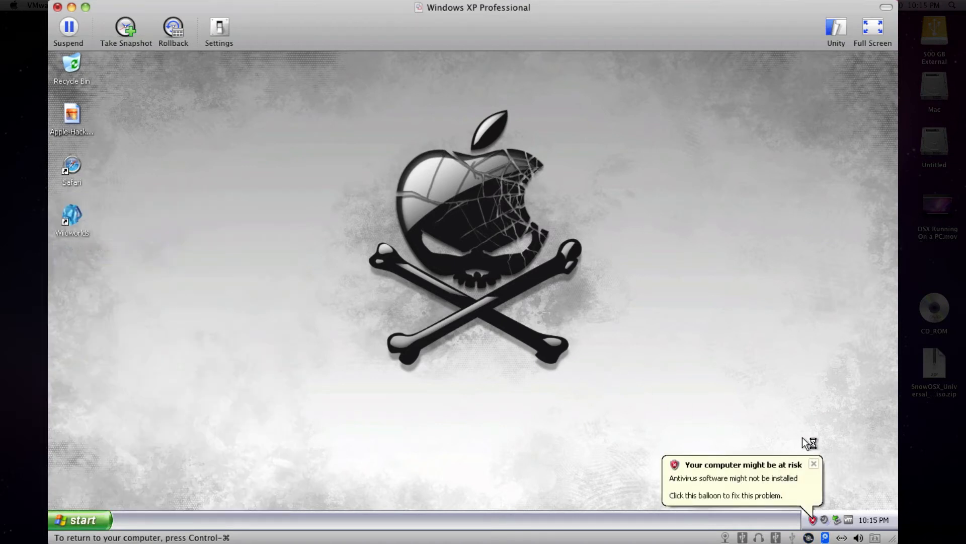
click(814, 463)
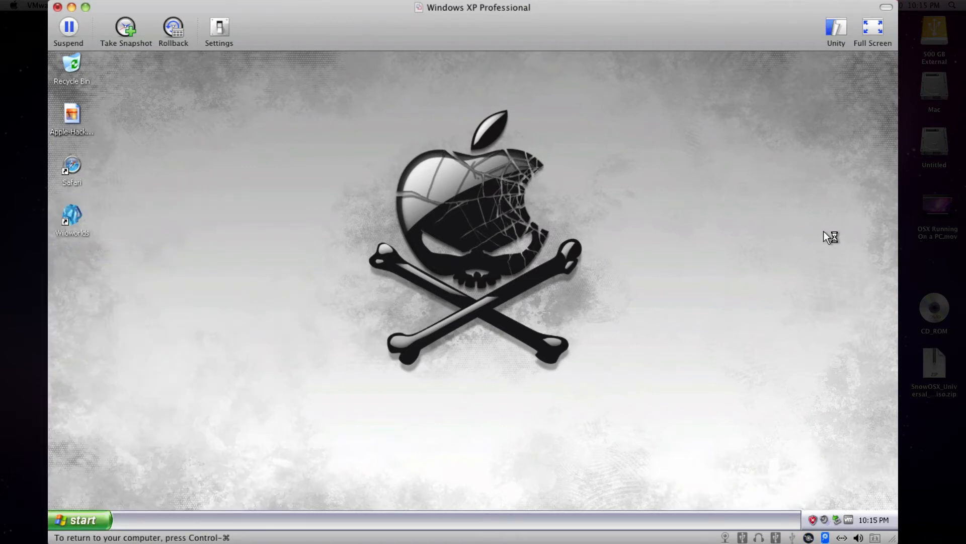
mouse_move(541, 29)
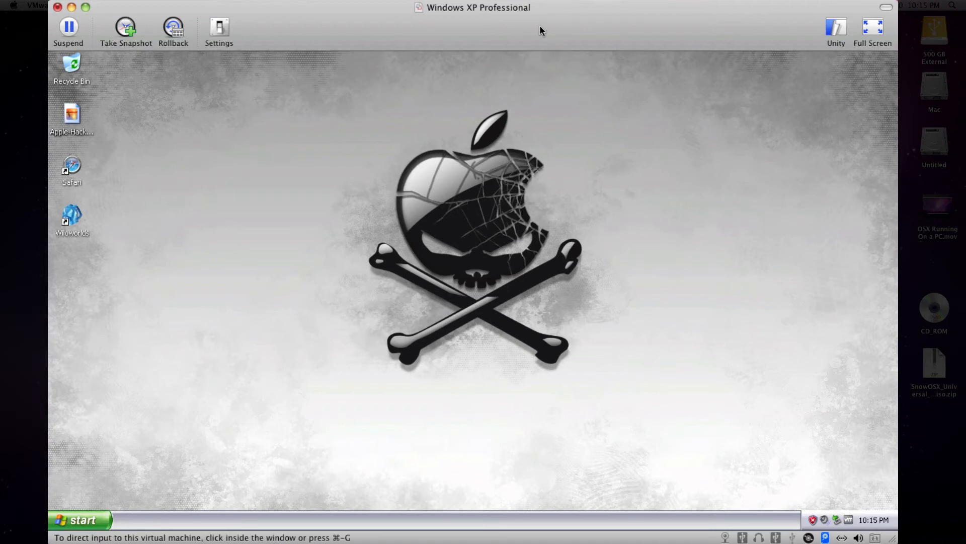
double_click(72, 168)
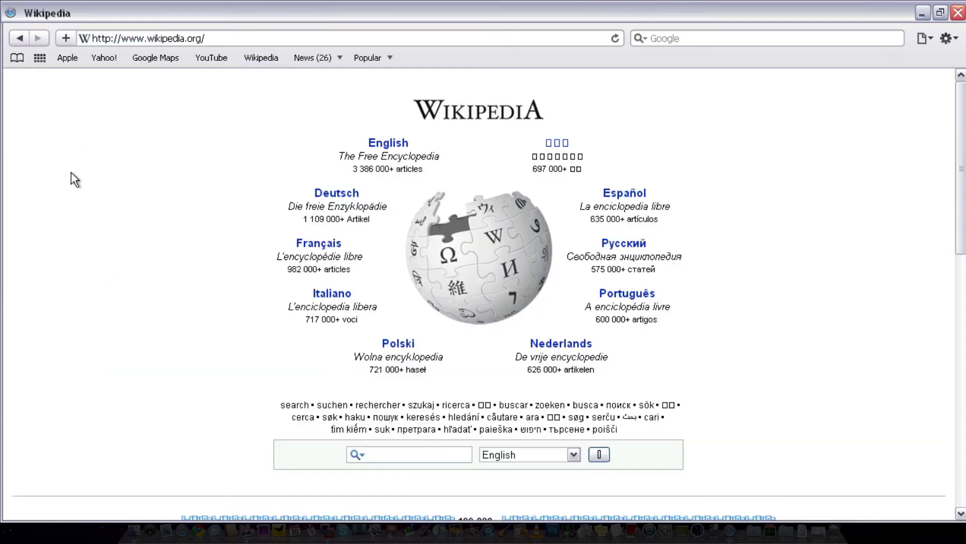
Step: Load YouTube from the bookmark and restore the browser window to a smaller size
scroll(down, 3)
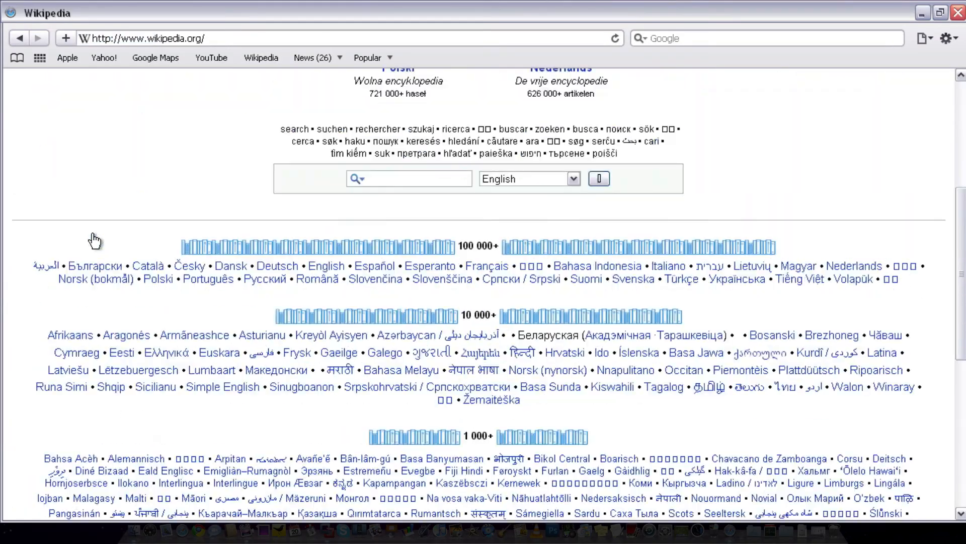
scroll(up, 3)
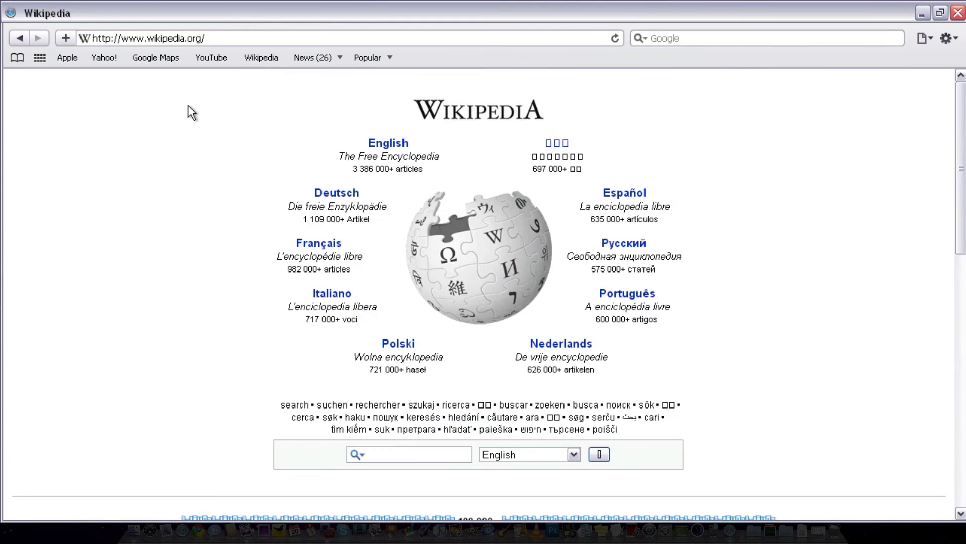
click(211, 57)
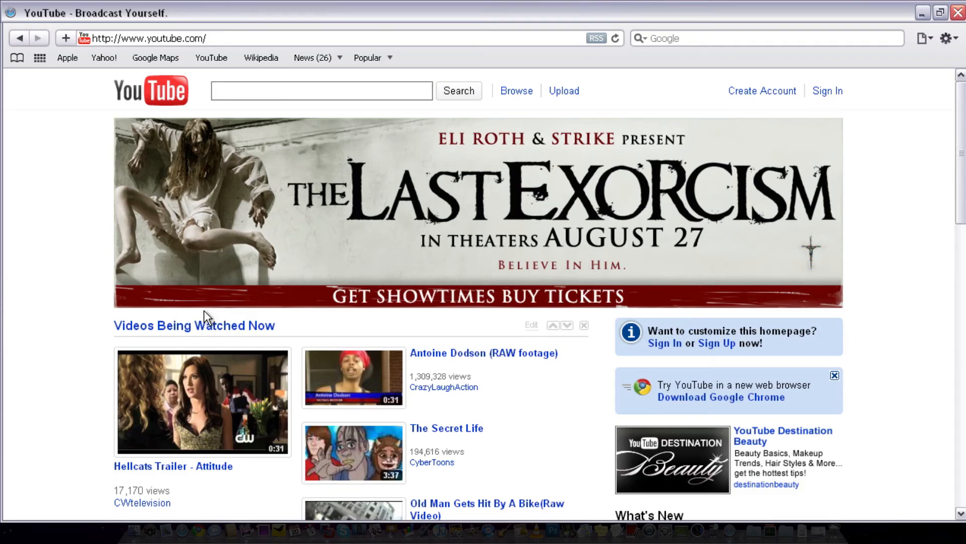
mouse_move(348, 154)
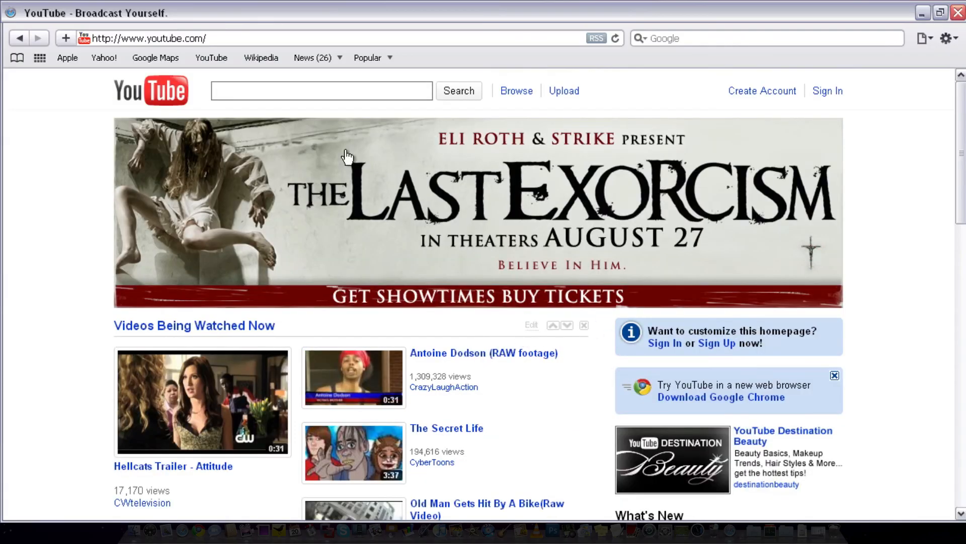
mouse_move(223, 4)
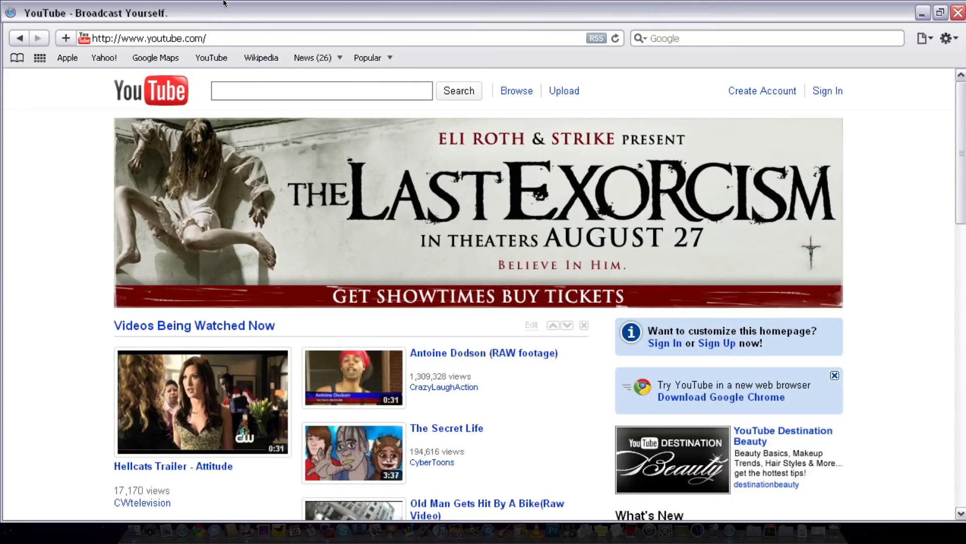
mouse_move(781, 134)
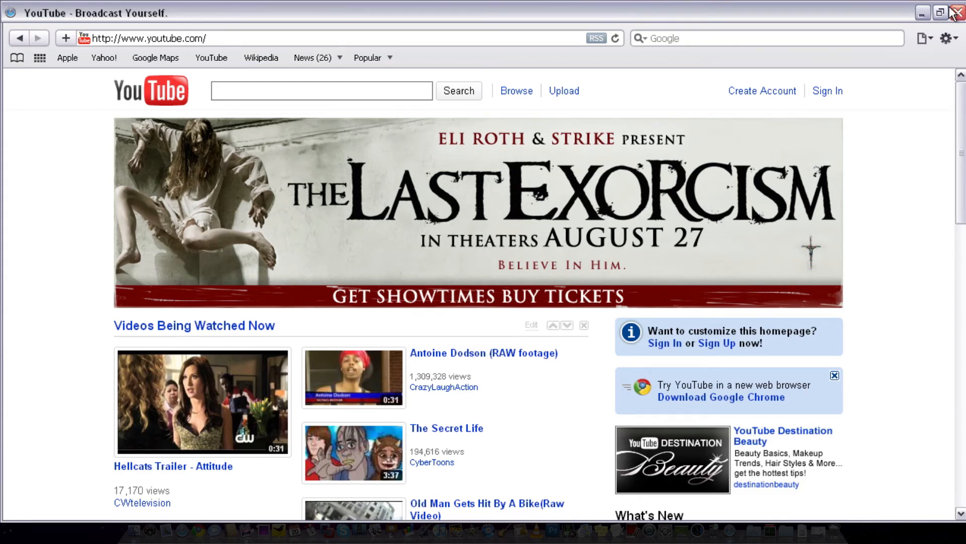
mouse_move(938, 12)
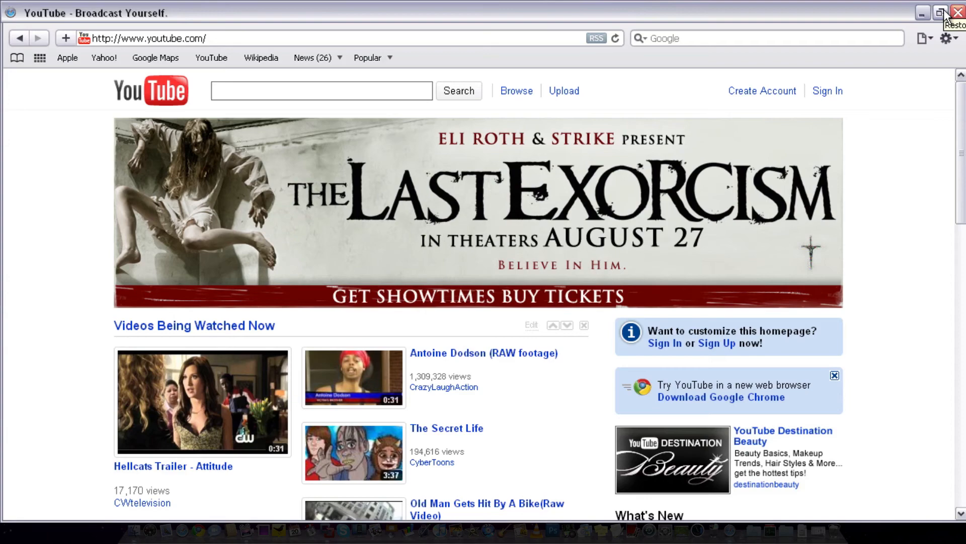
click(941, 12)
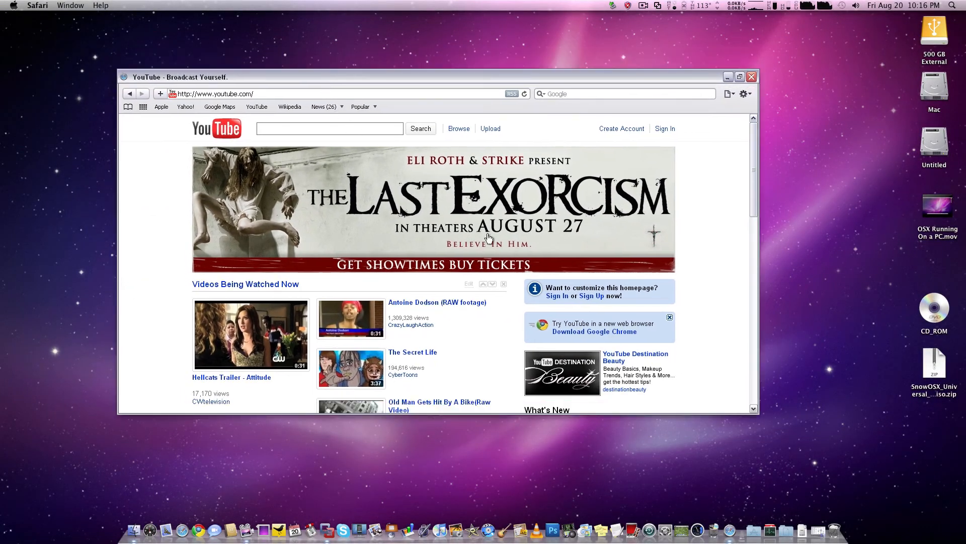
mouse_move(424, 303)
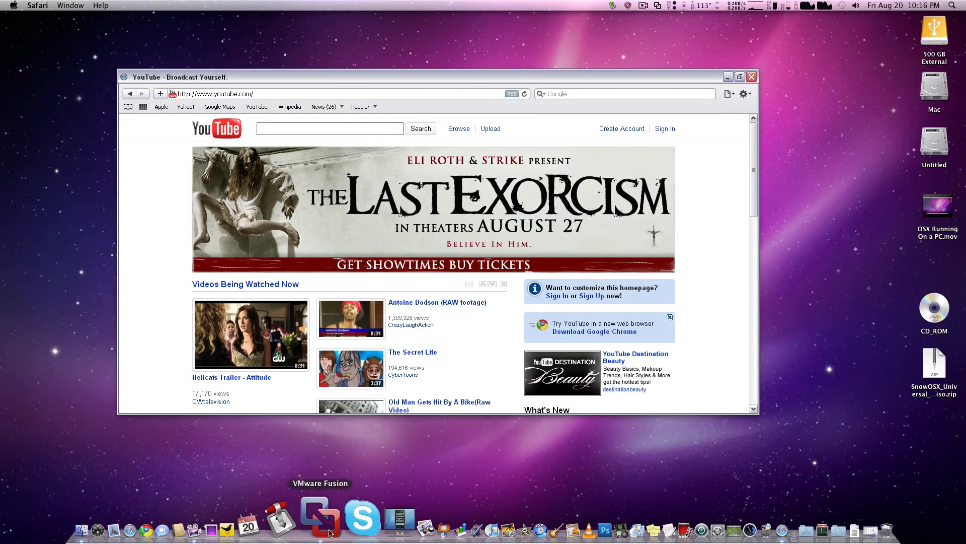
Step: Bring VMware Fusion forward and switch Windows XP back to Single Window view
click(186, 5)
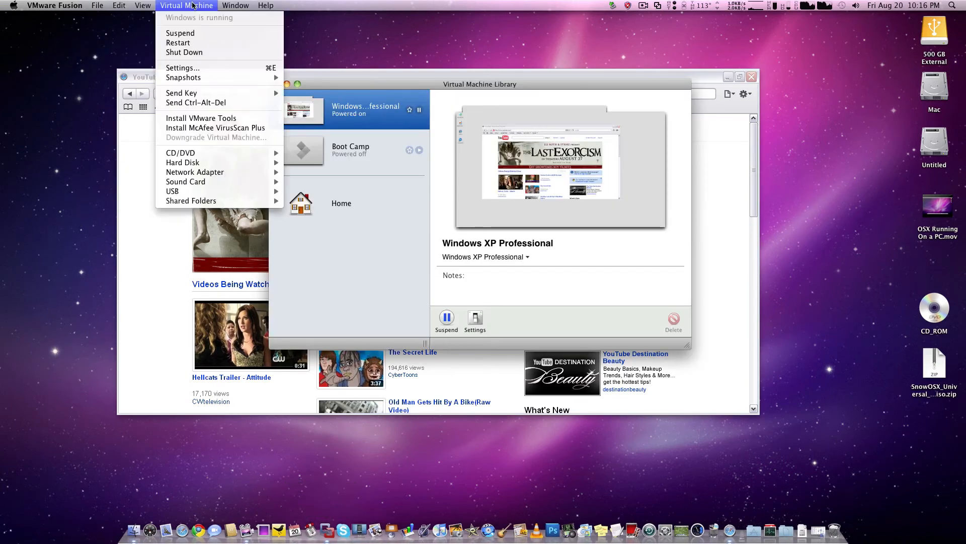
mouse_move(207, 33)
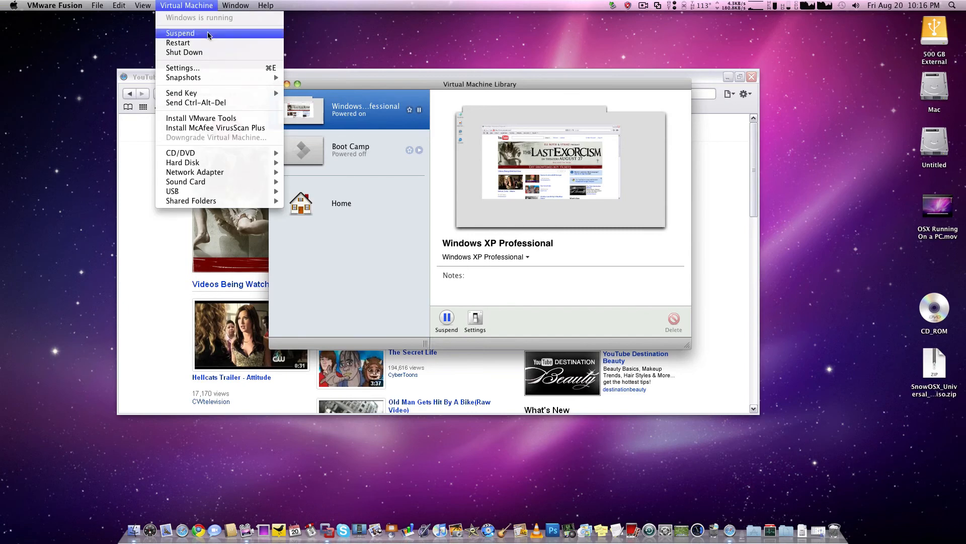
click(142, 5)
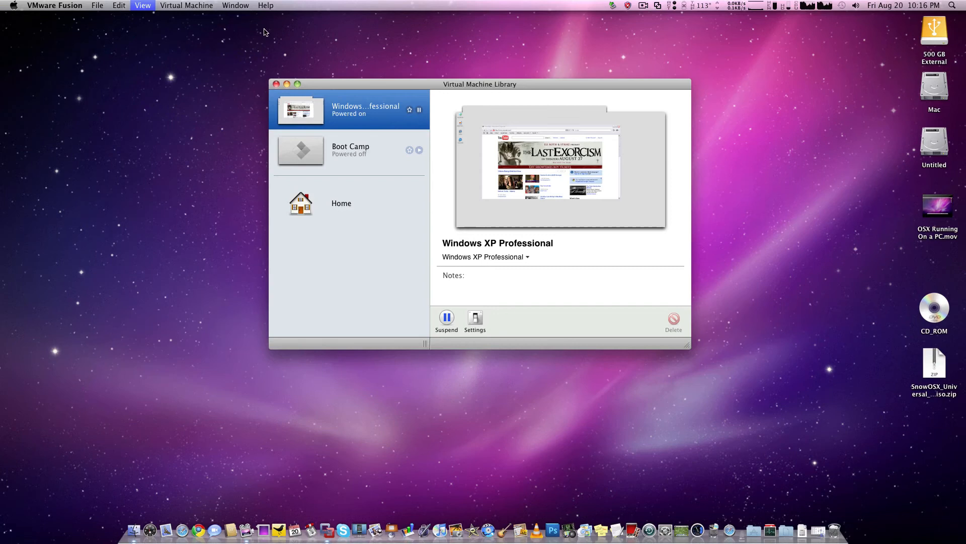
double_click(350, 110)
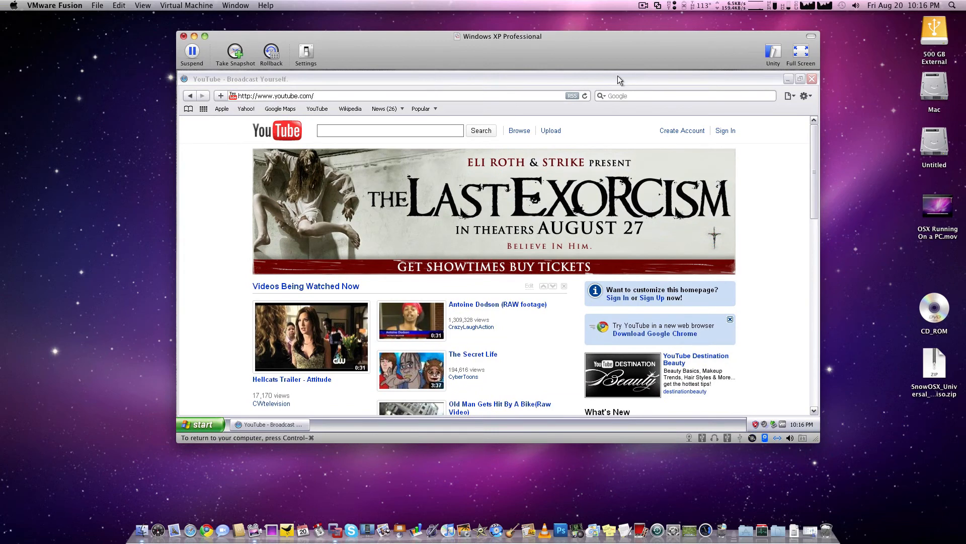
Step: Close the YouTube browser and switch the Windows XP desktop to Full Screen
click(811, 78)
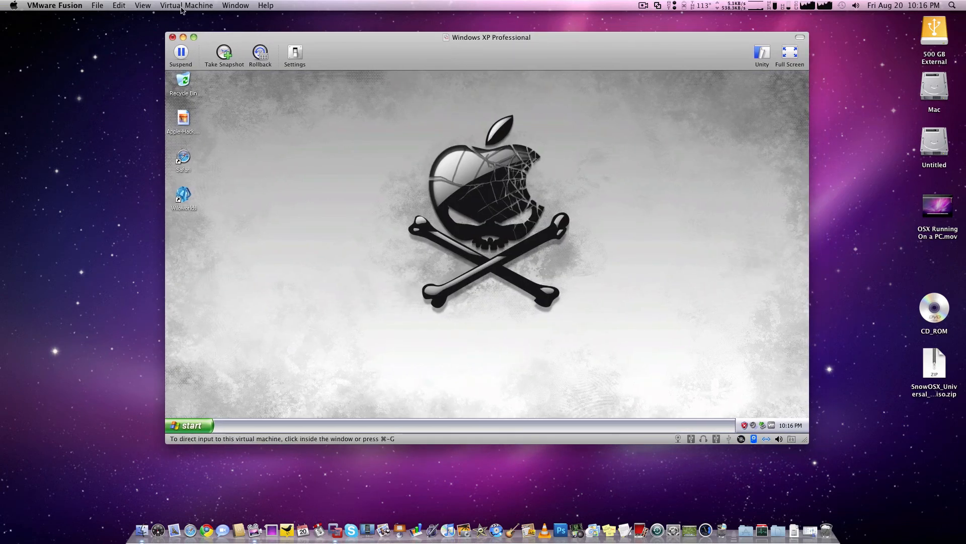
click(118, 5)
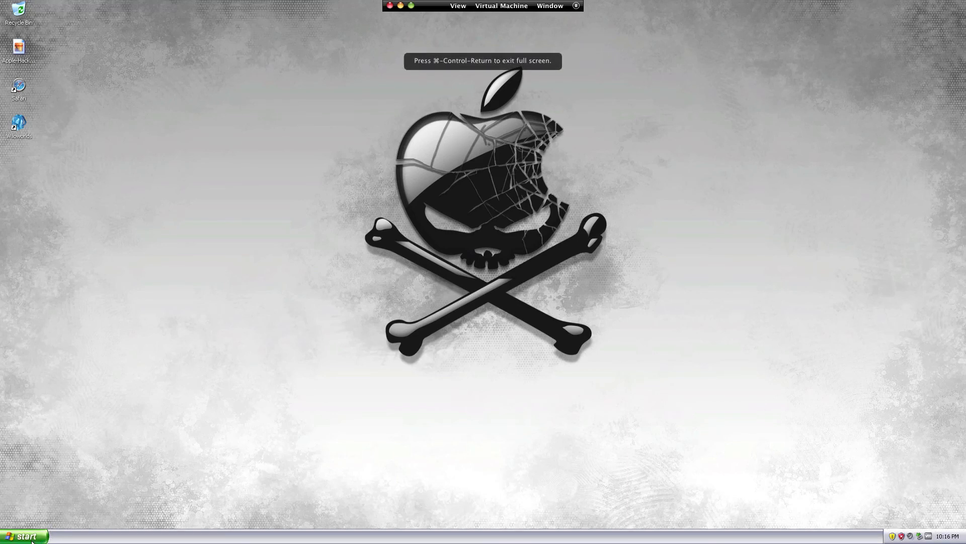
Step: Leave Full Screen from the View menu so Windows XP returns to a window
click(23, 535)
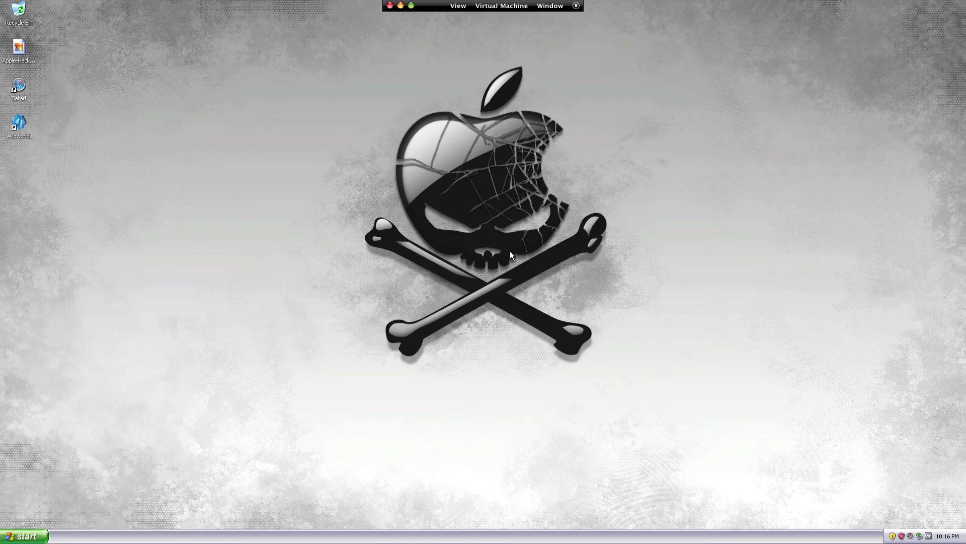
mouse_move(688, 113)
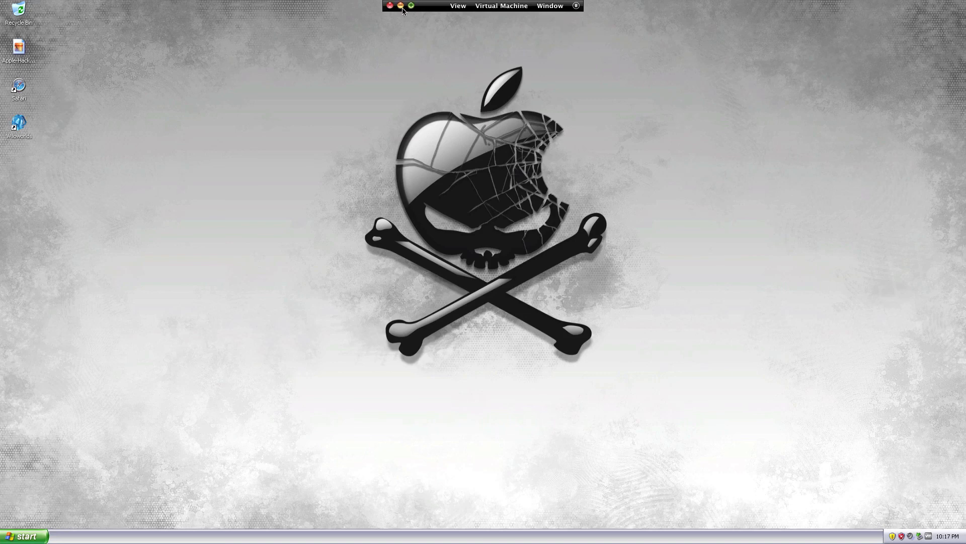
click(457, 6)
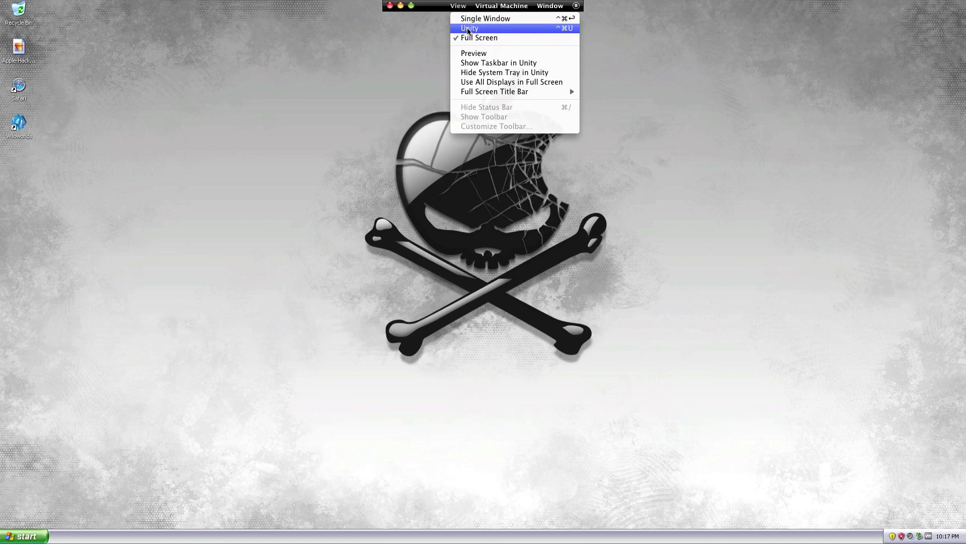
click(486, 18)
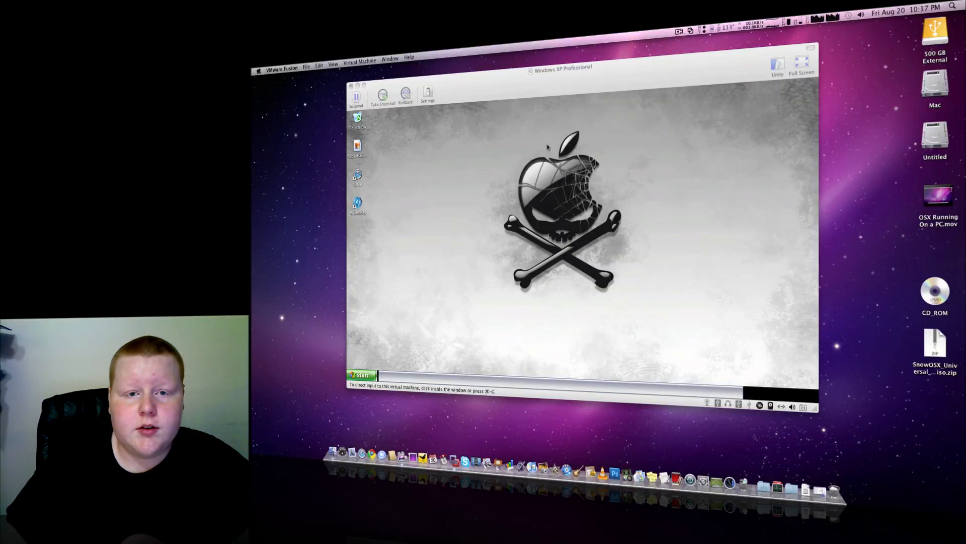